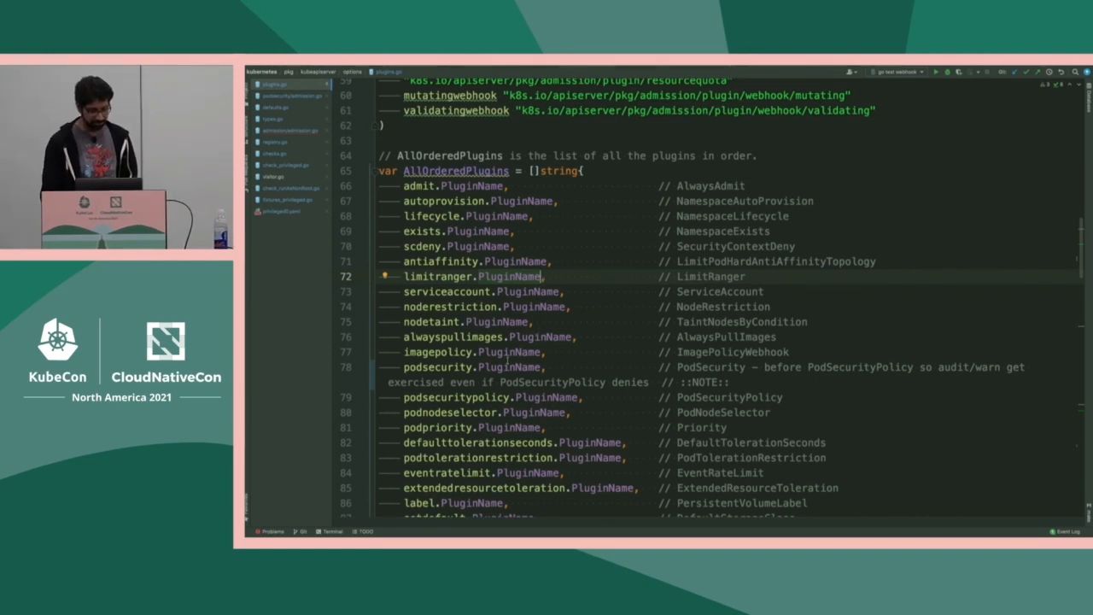
- Find DefaultOffAdmissionPlugins in plugins.go, then open the PodSecurity admission plugin source
double_click(496, 366)
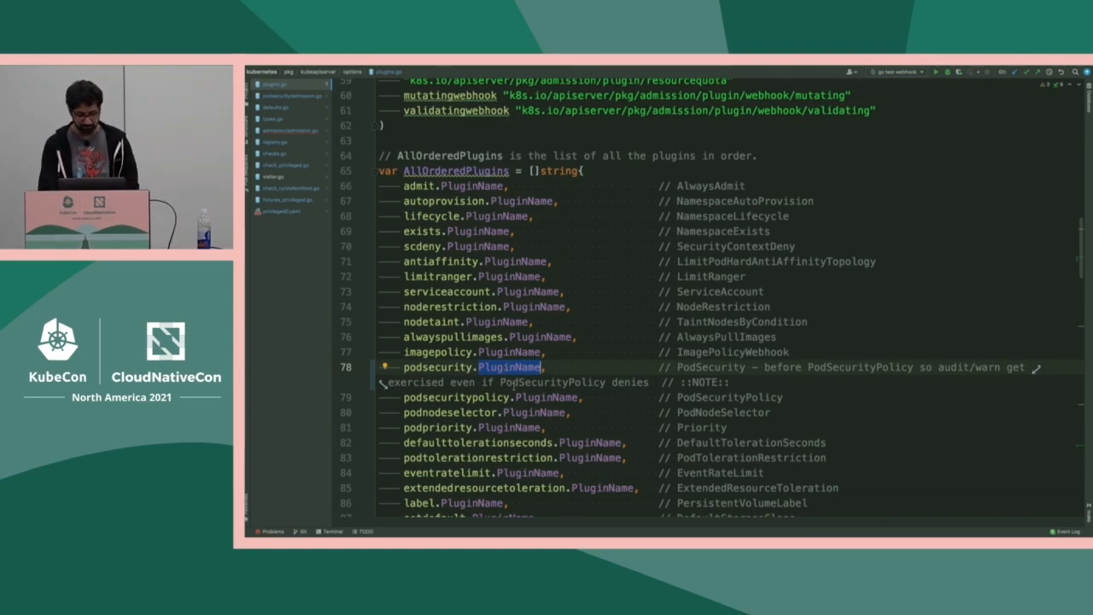
scroll("down", 3)
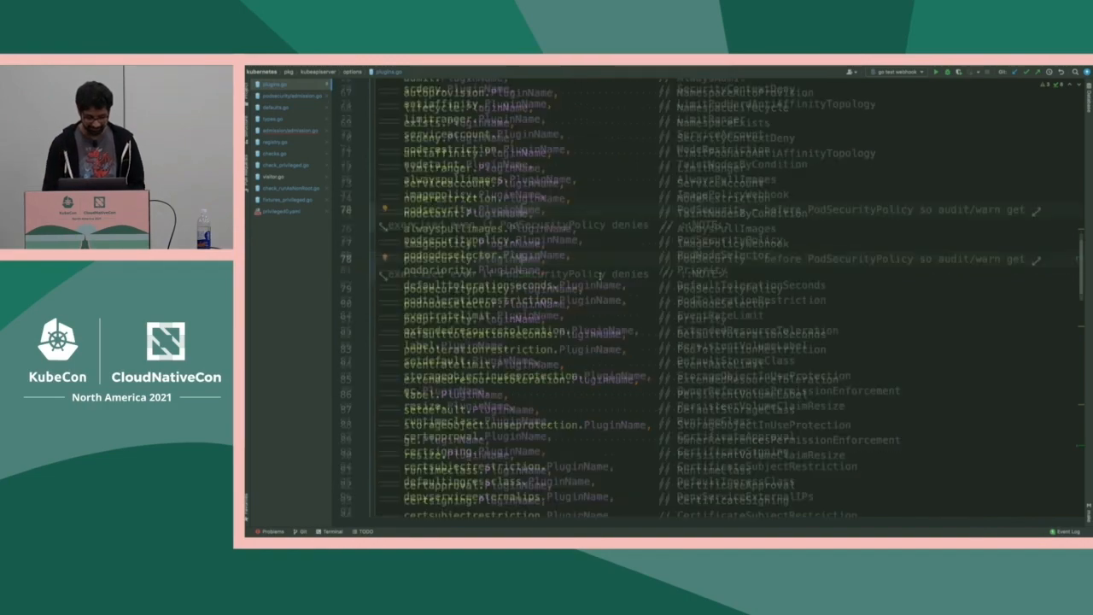
scroll("down", 3)
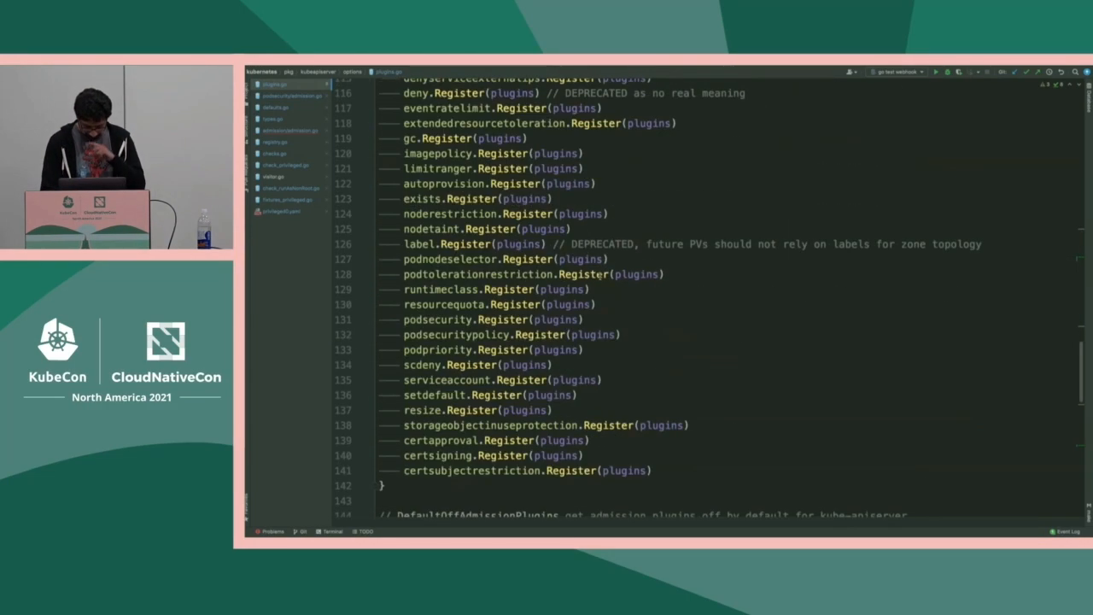
scroll("down", 3)
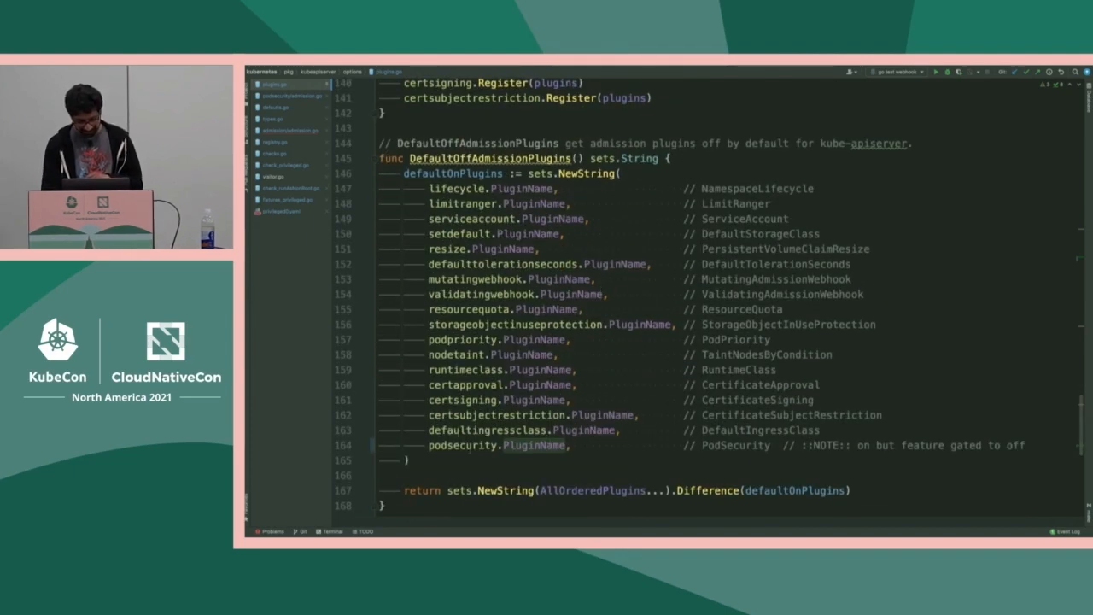
left_click(491, 444)
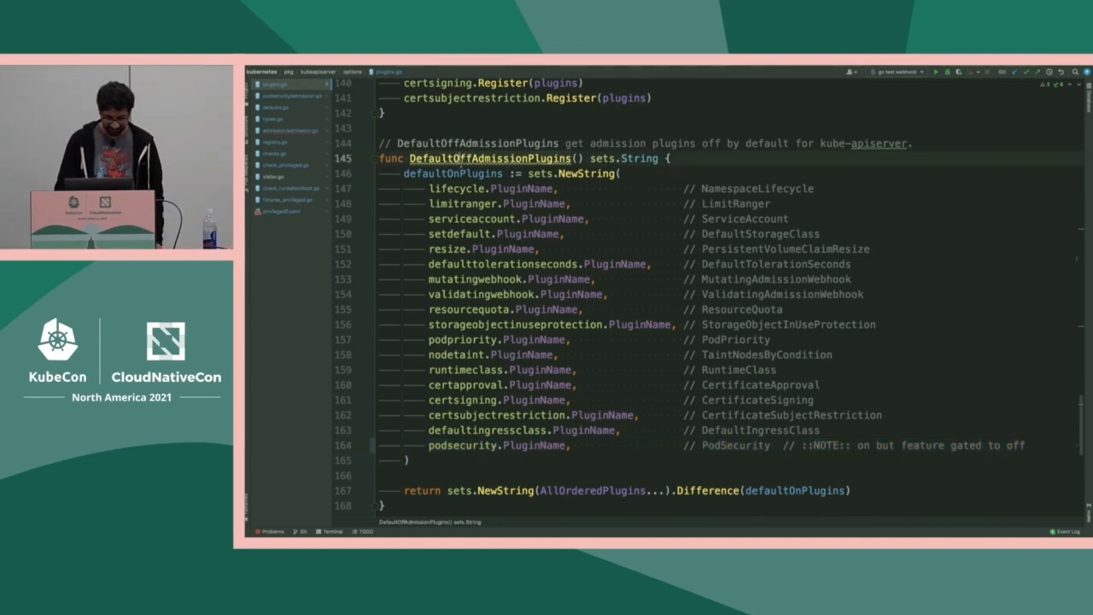
double_click(490, 159)
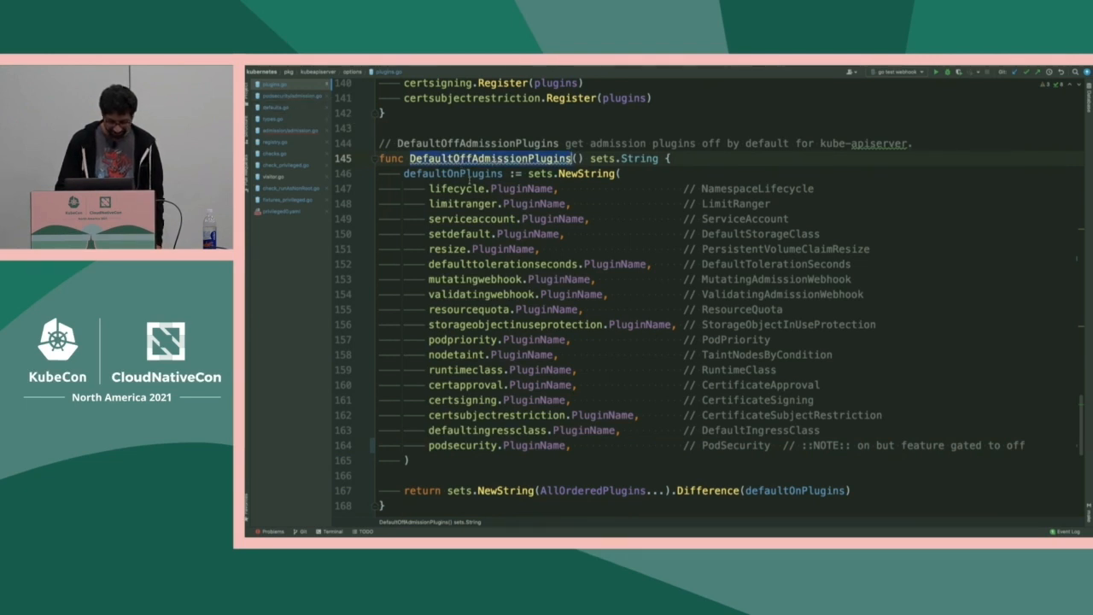
double_click(444, 172)
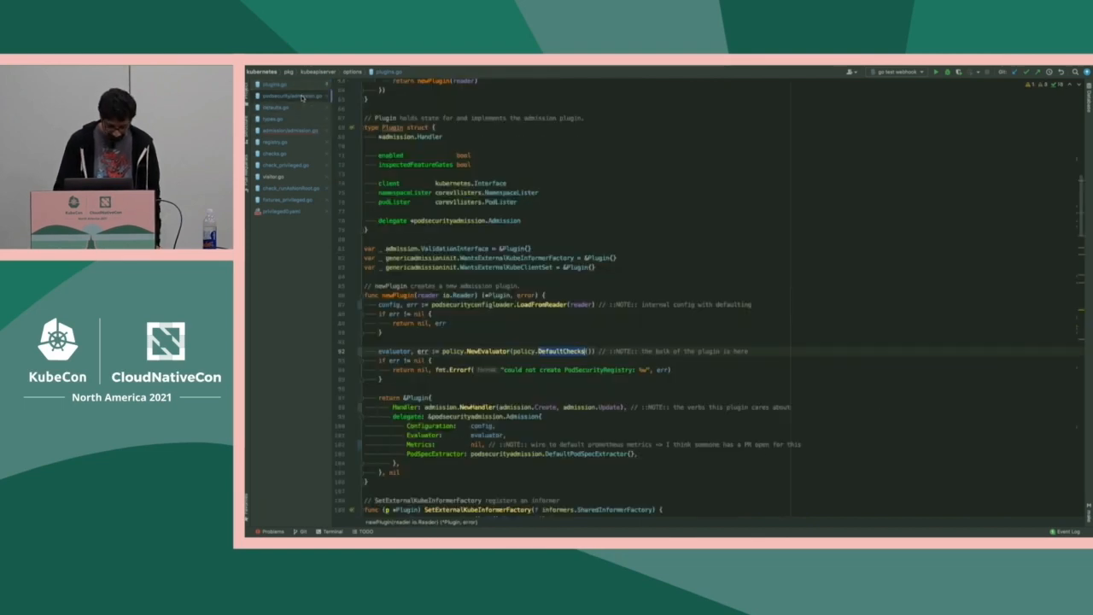
- Select the LoadFromReader call in newPlugin and jump to its definition in load.go
scroll("down", 3)
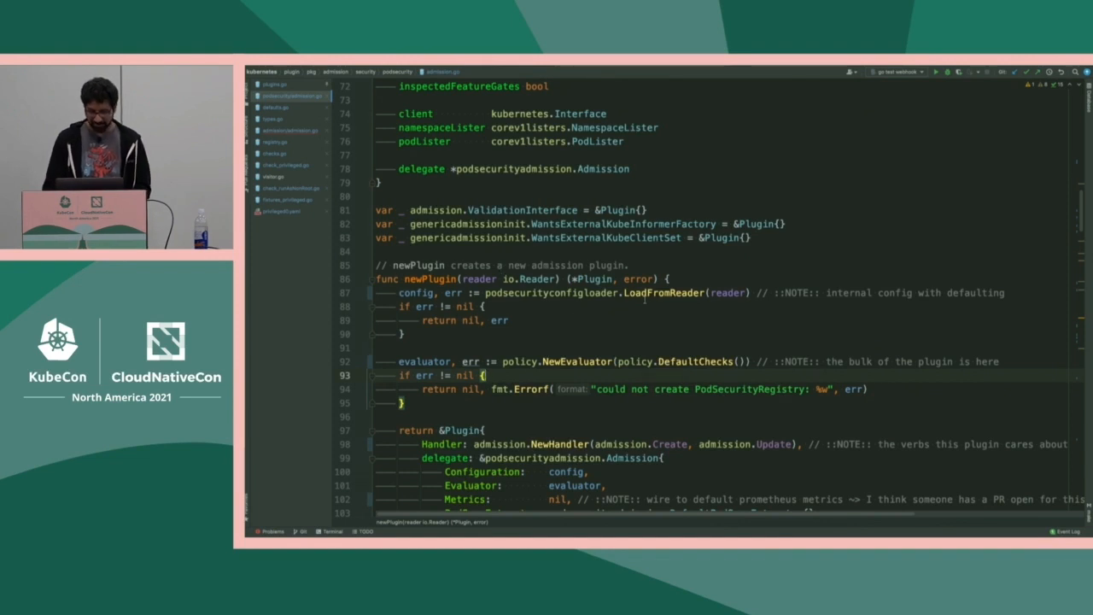
double_click(665, 292)
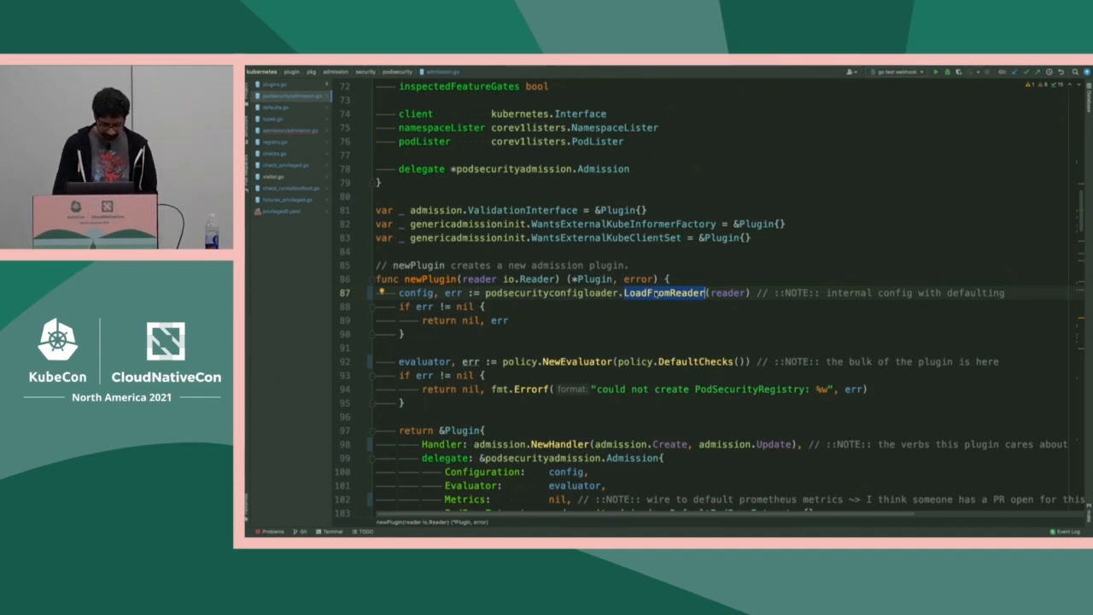
scroll("down", 3)
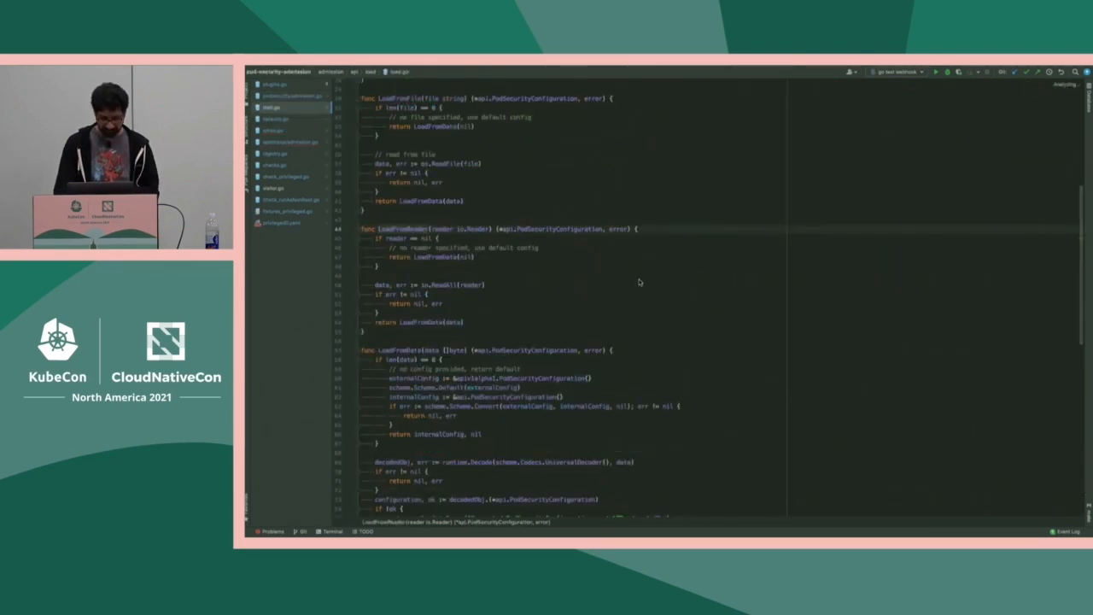
- Scroll defaults.go to SetDefaults_PodSecurityDefaults, which defaults levels to privileged and versions to latest
scroll("down", 3)
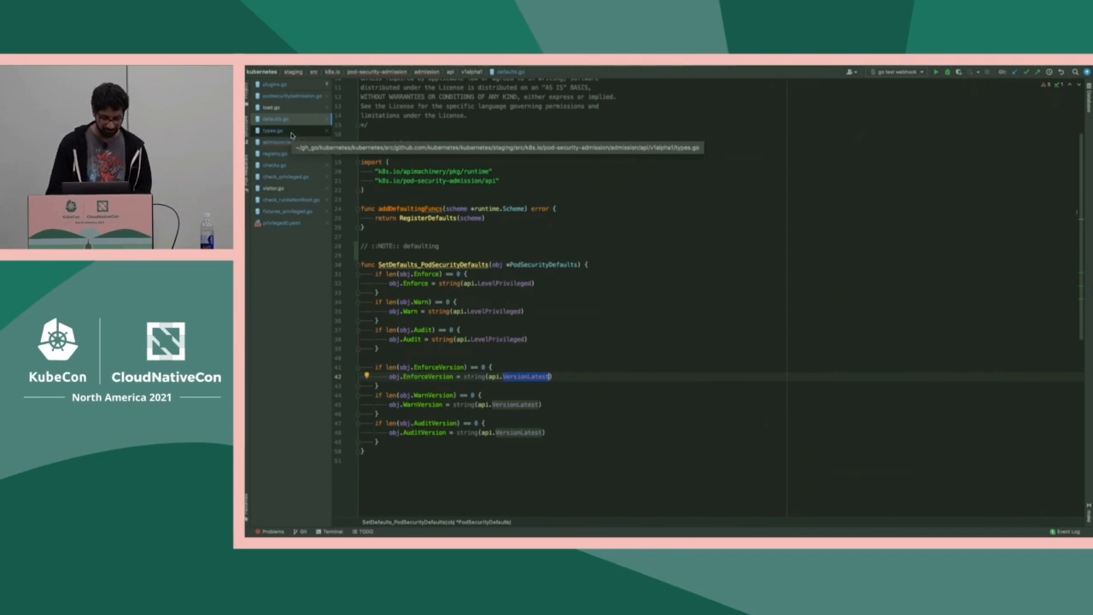
- Select types.go in the Project tree, then return to plugins.go at RegisterAllAdmissionPlugins
left_click(277, 131)
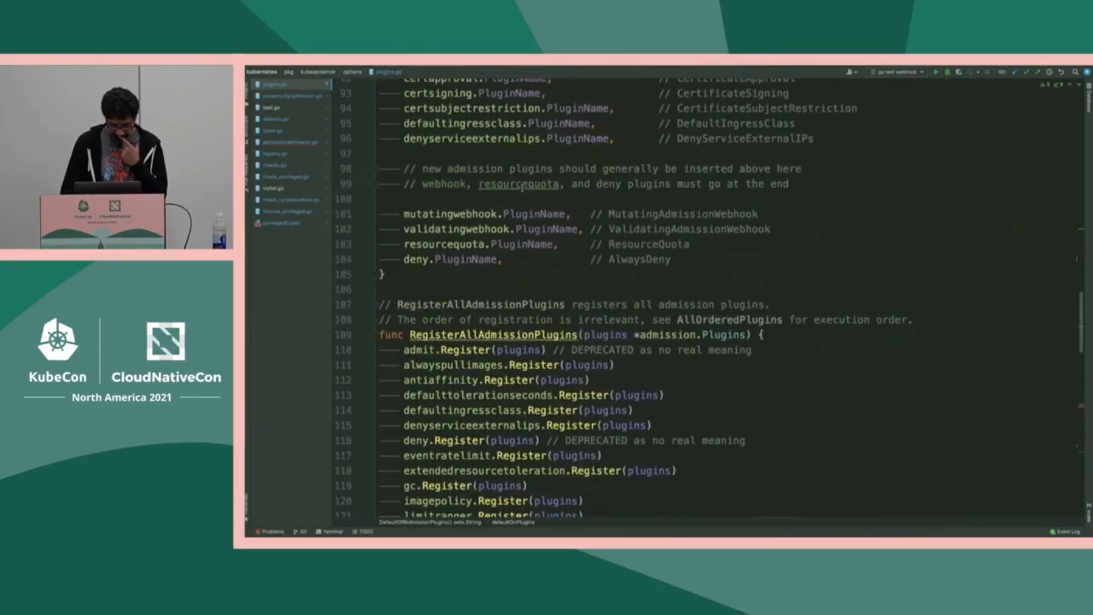
- Point out the Handler verbs in newPlugin, then scroll down to the Validate method
scroll("up", 3)
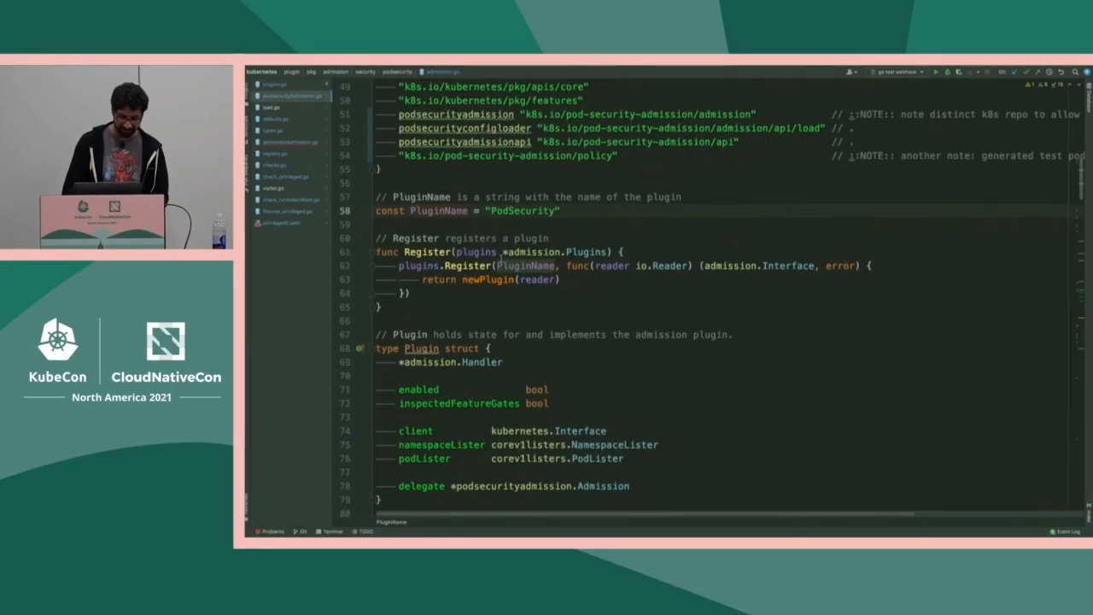
scroll("down", 3)
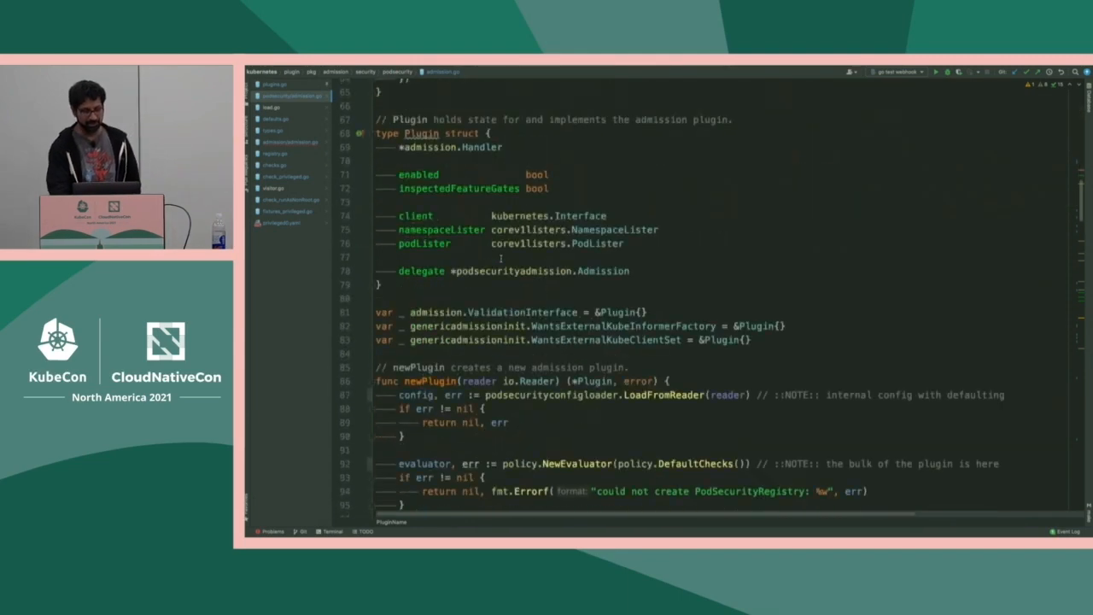
scroll("down", 3)
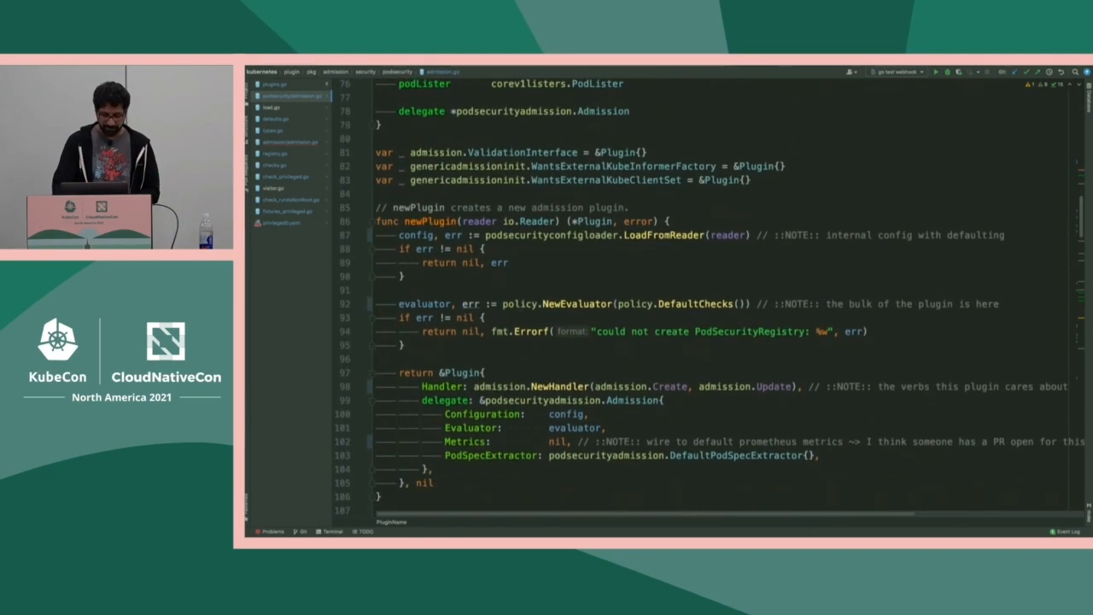
left_click(623, 386)
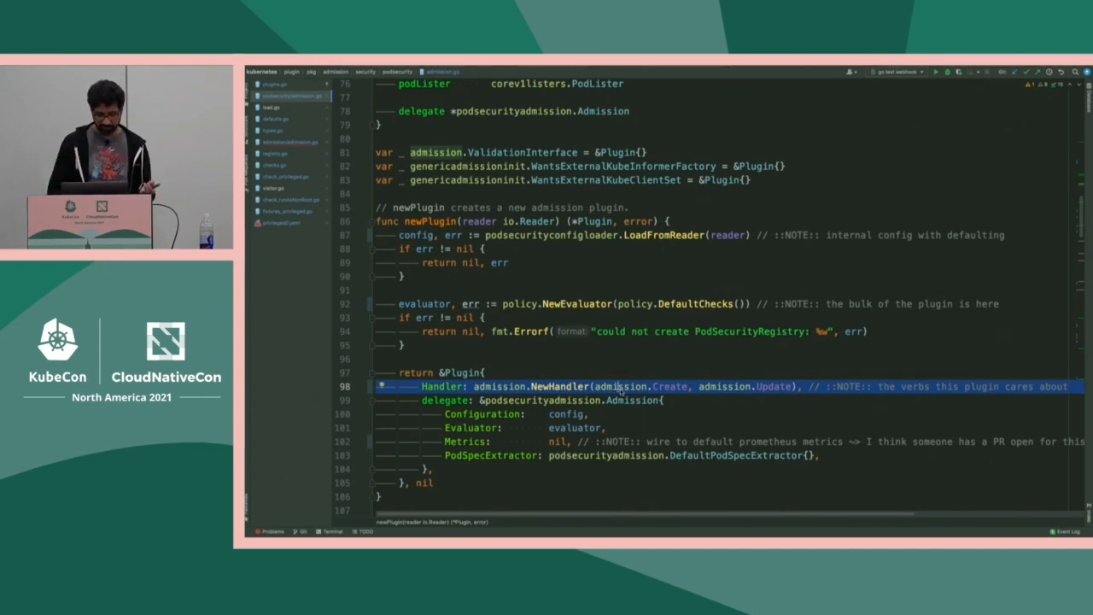
scroll("down", 3)
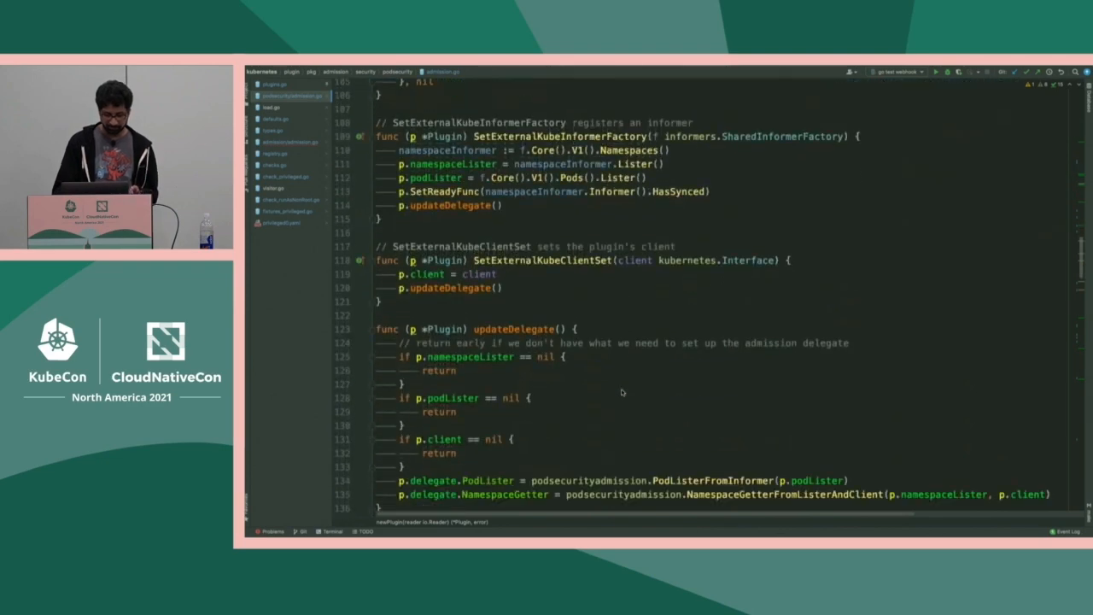
scroll("down", 3)
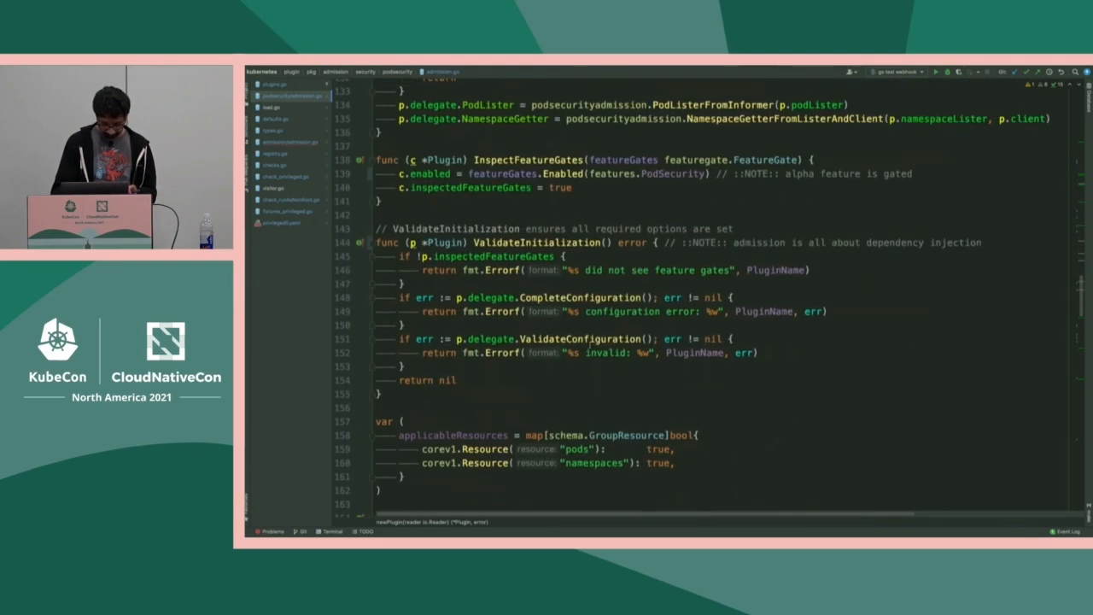
scroll("down", 3)
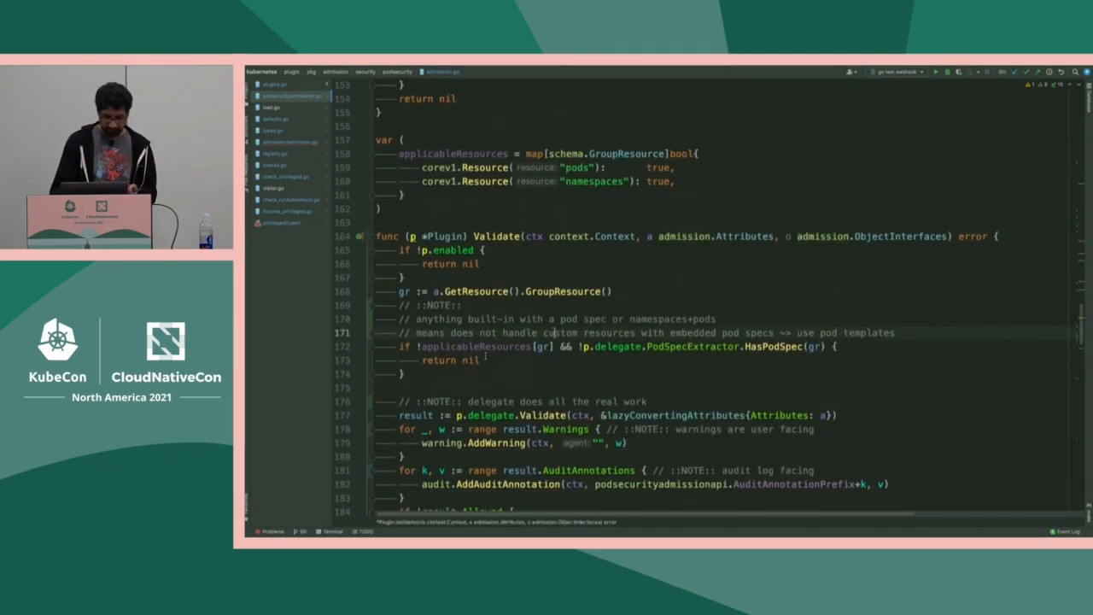
double_click(471, 346)
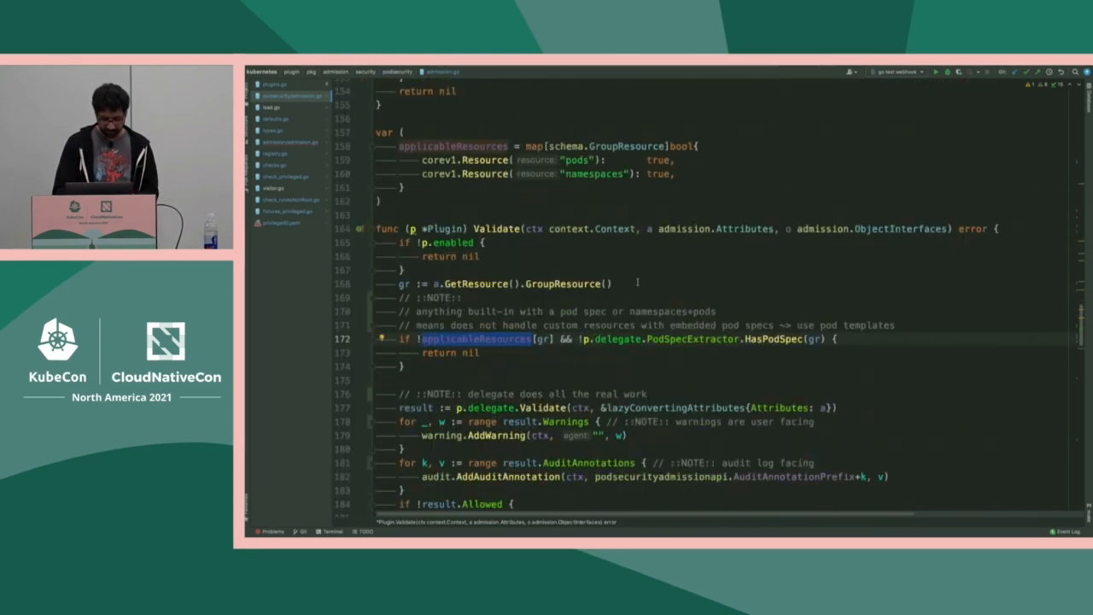
scroll("down", 3)
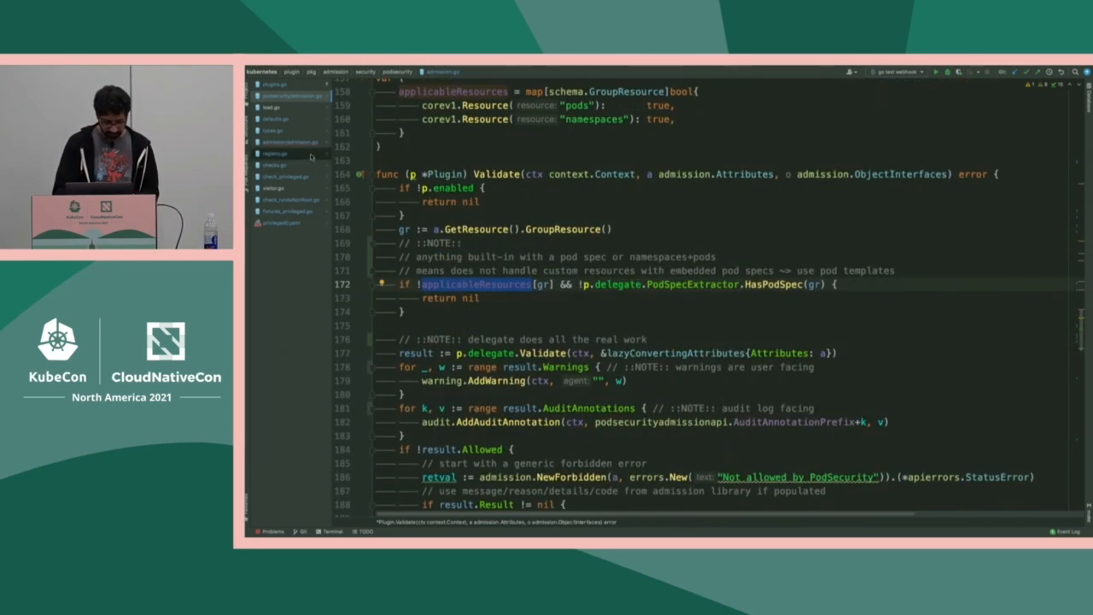
scroll("down", 3)
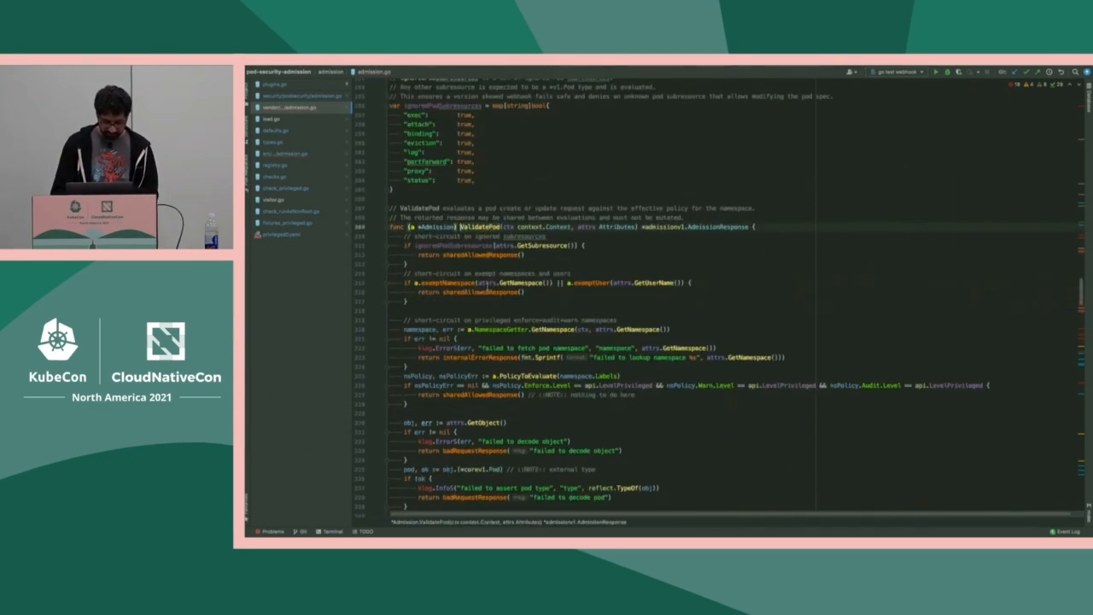
scroll("down", 3)
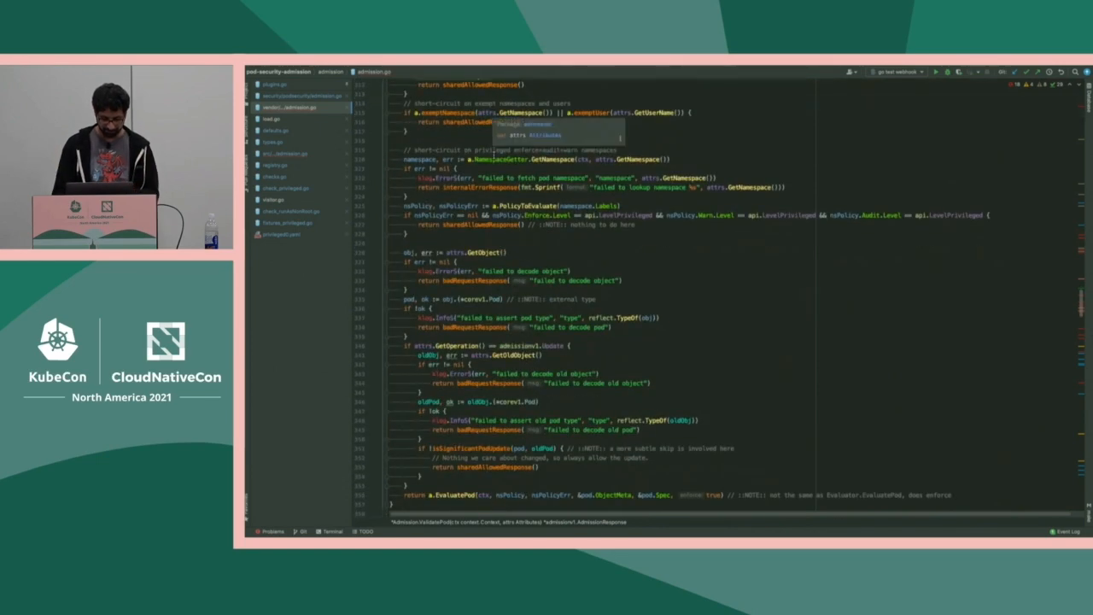
scroll("down", 3)
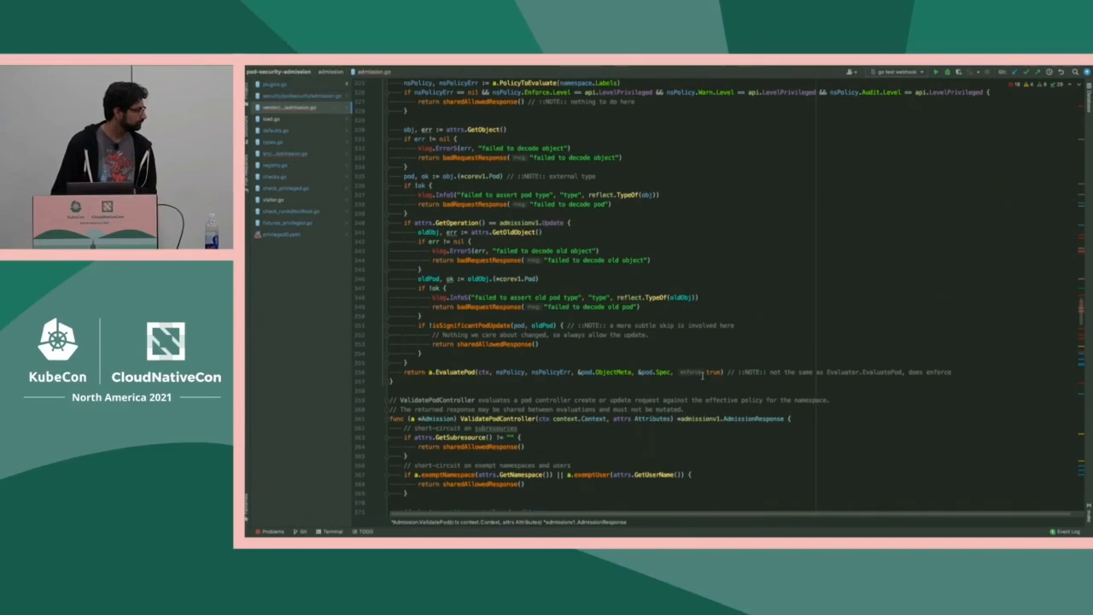
left_click(702, 374)
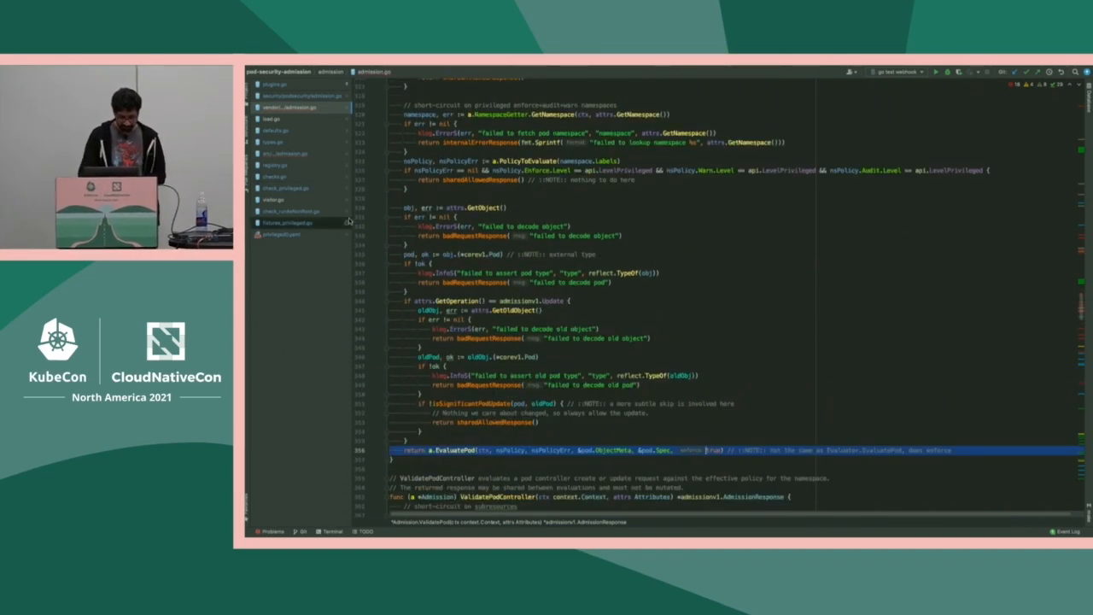
- Open registry.go and read through NewEvaluator and EvaluatePod
left_click(282, 163)
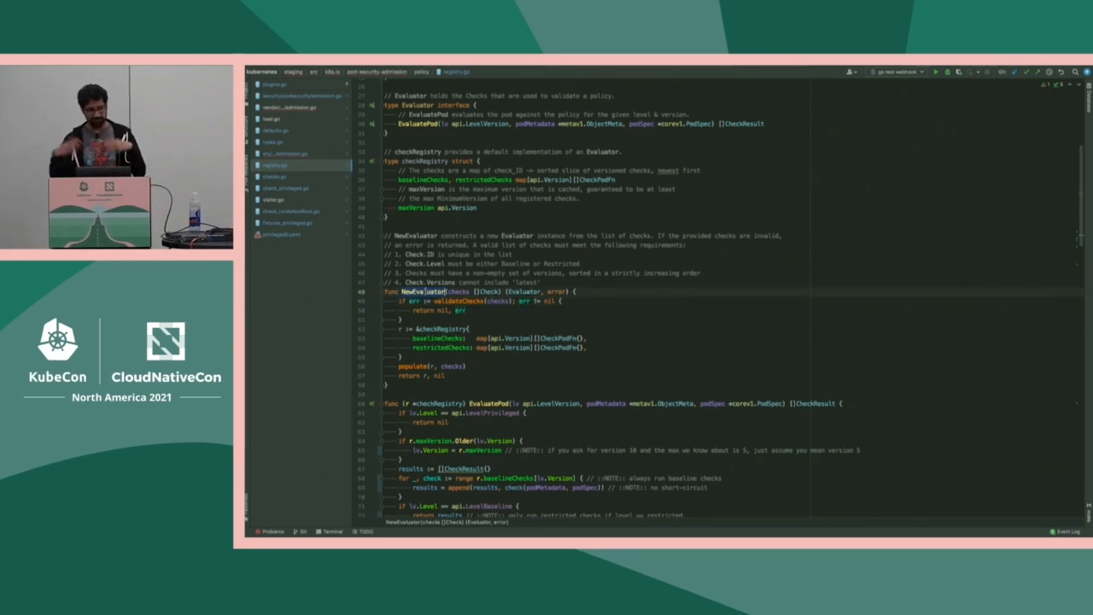
scroll("down", 3)
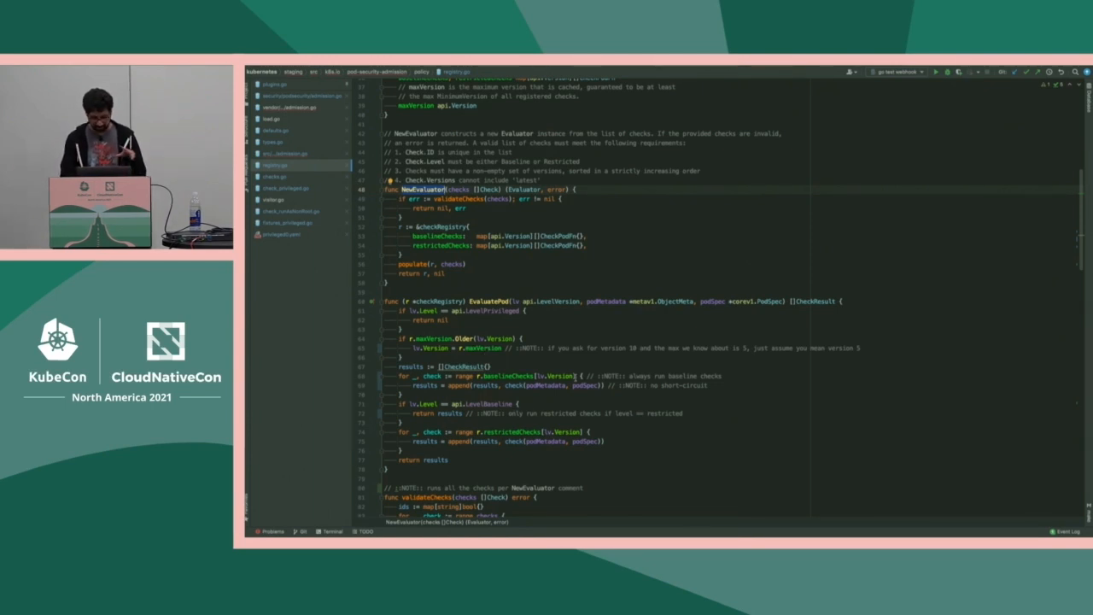
scroll("down", 3)
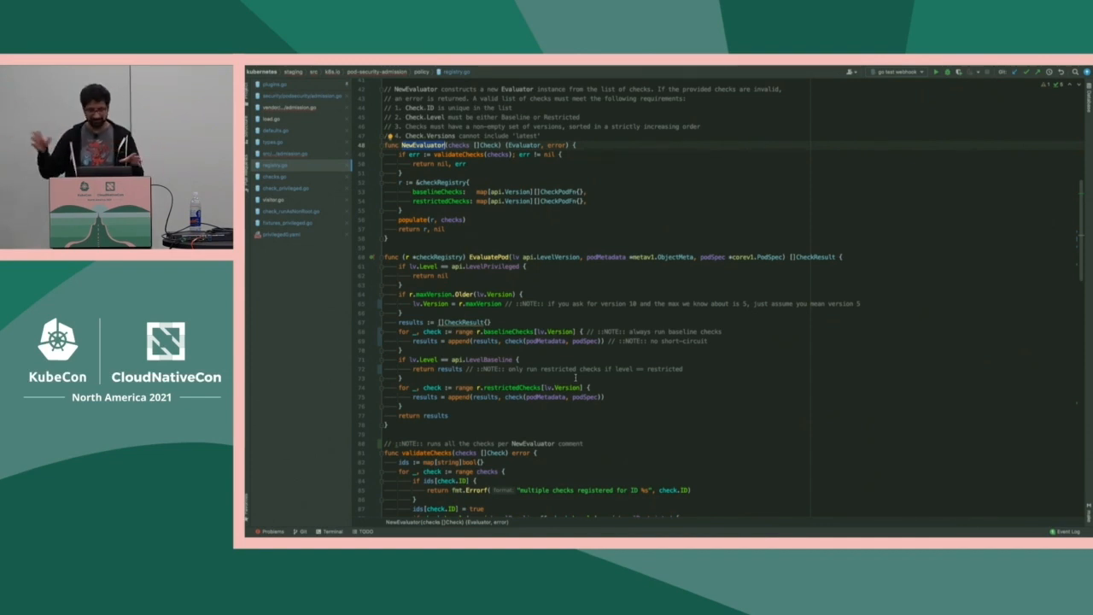
scroll("down", 3)
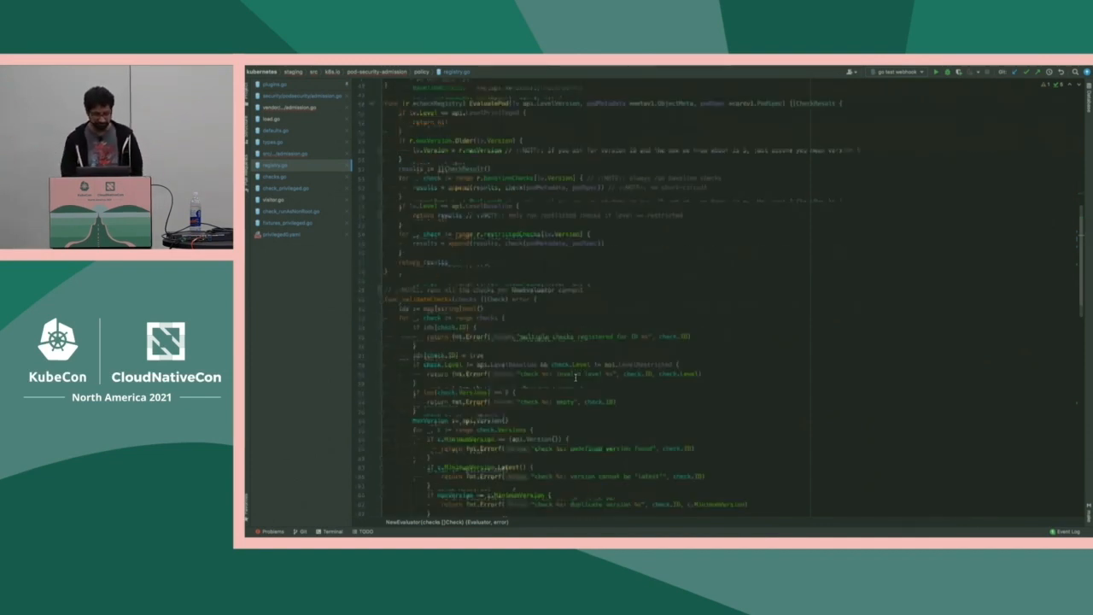
scroll("down", 3)
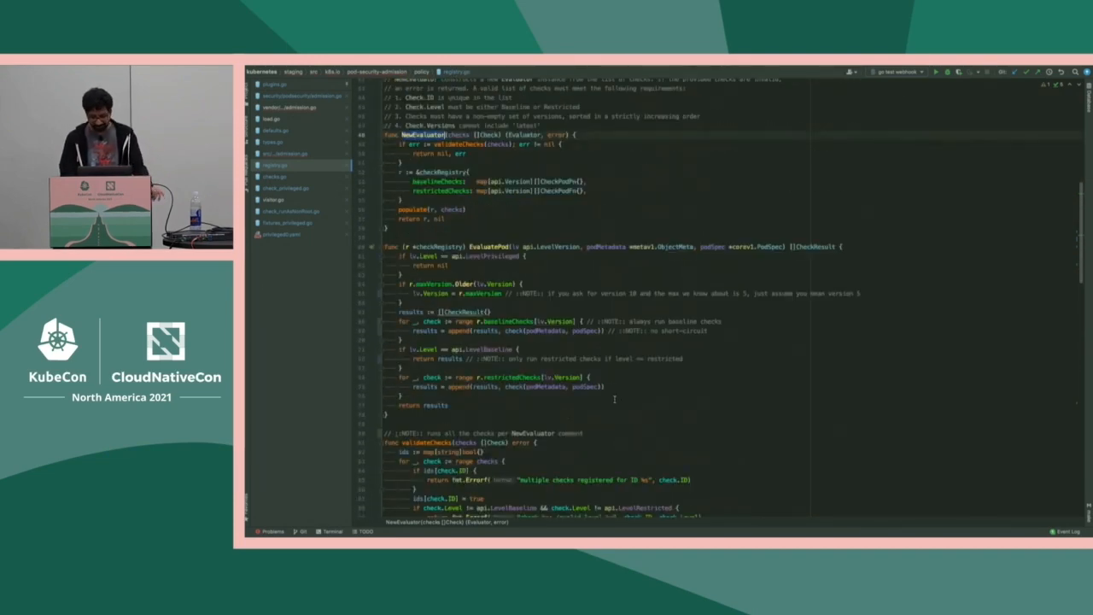
scroll("up", 3)
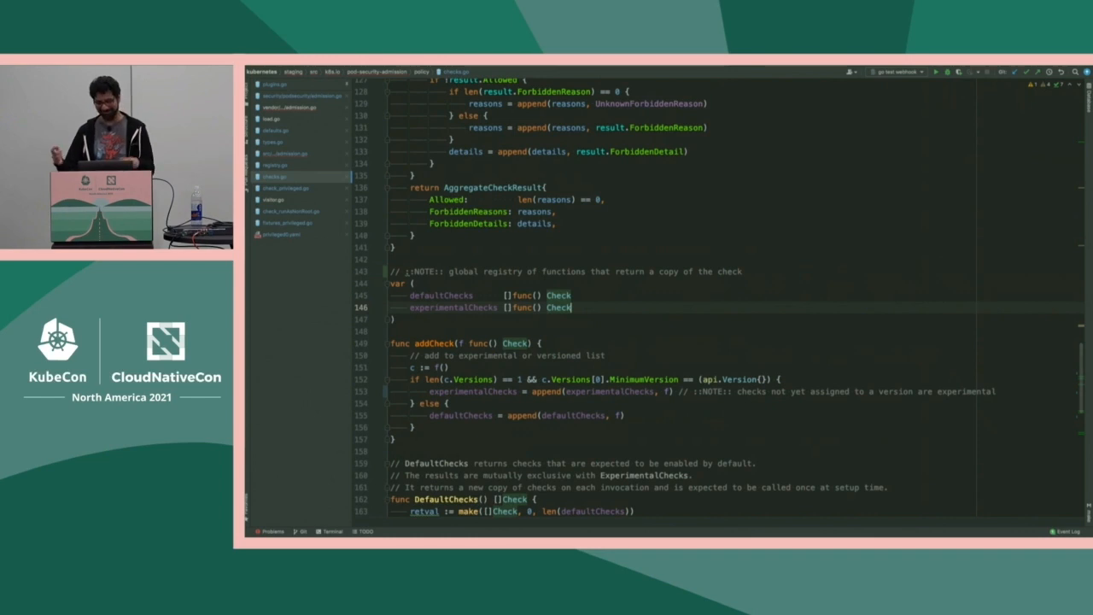
- Scroll checks.go past addCheck down to the Check struct definition
scroll("down", 3)
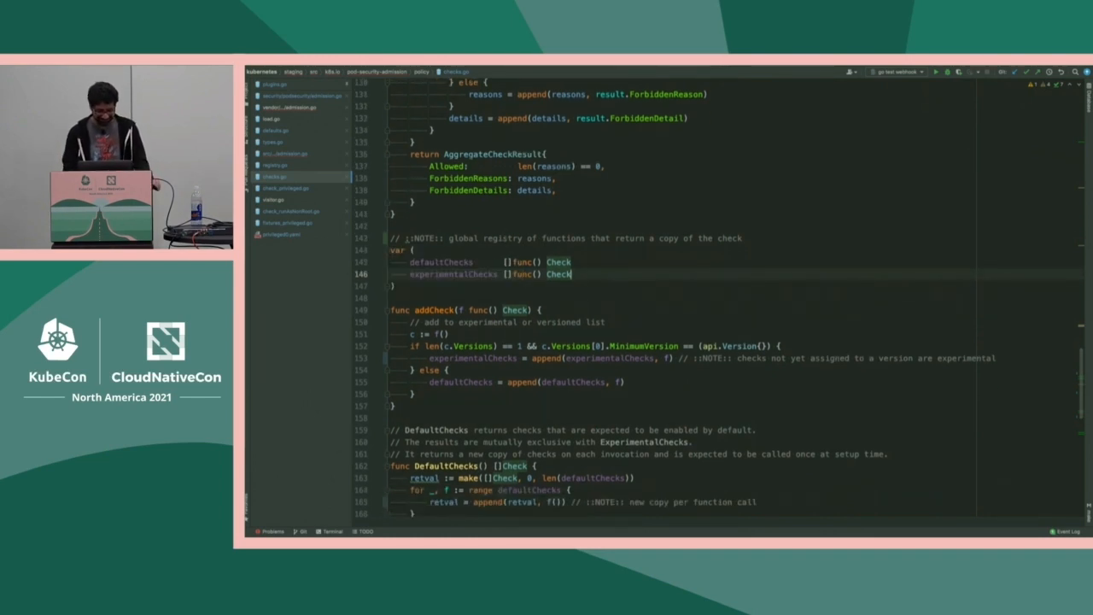
scroll("down", 3)
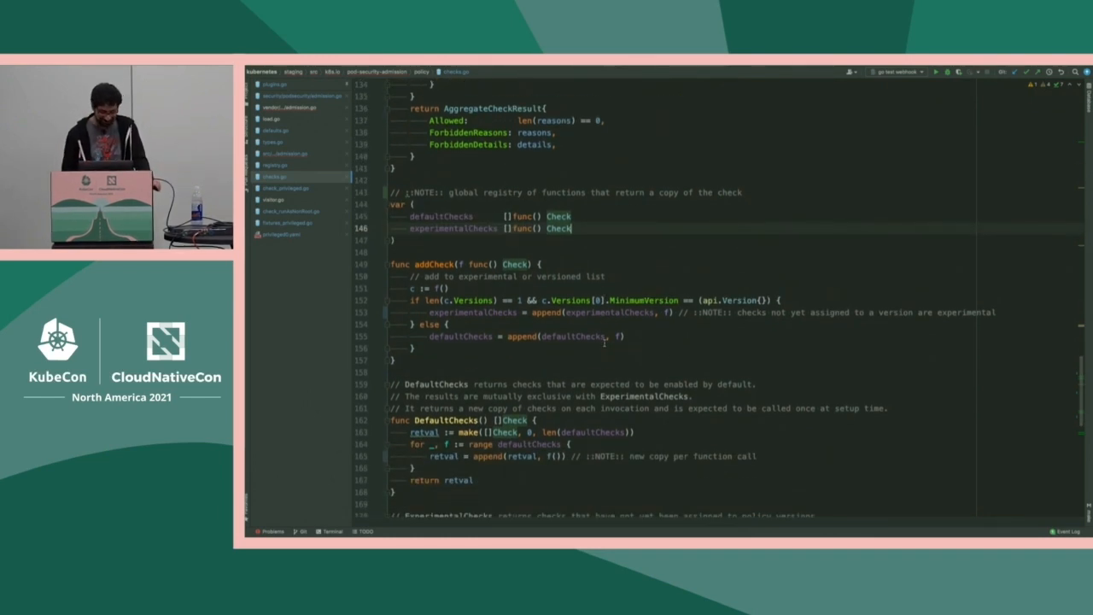
scroll("down", 3)
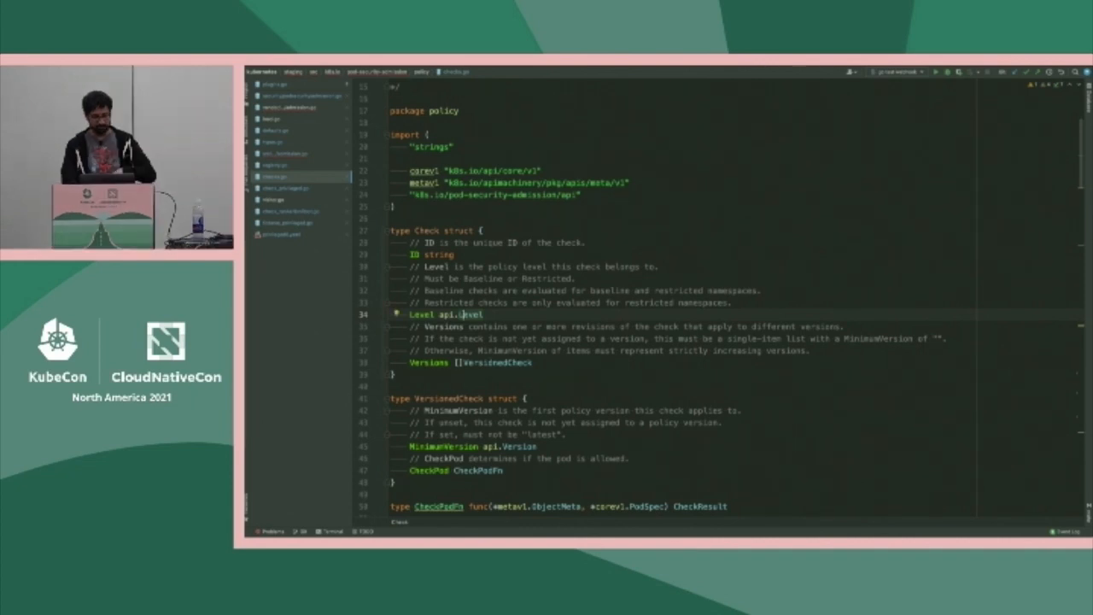
scroll("down", 3)
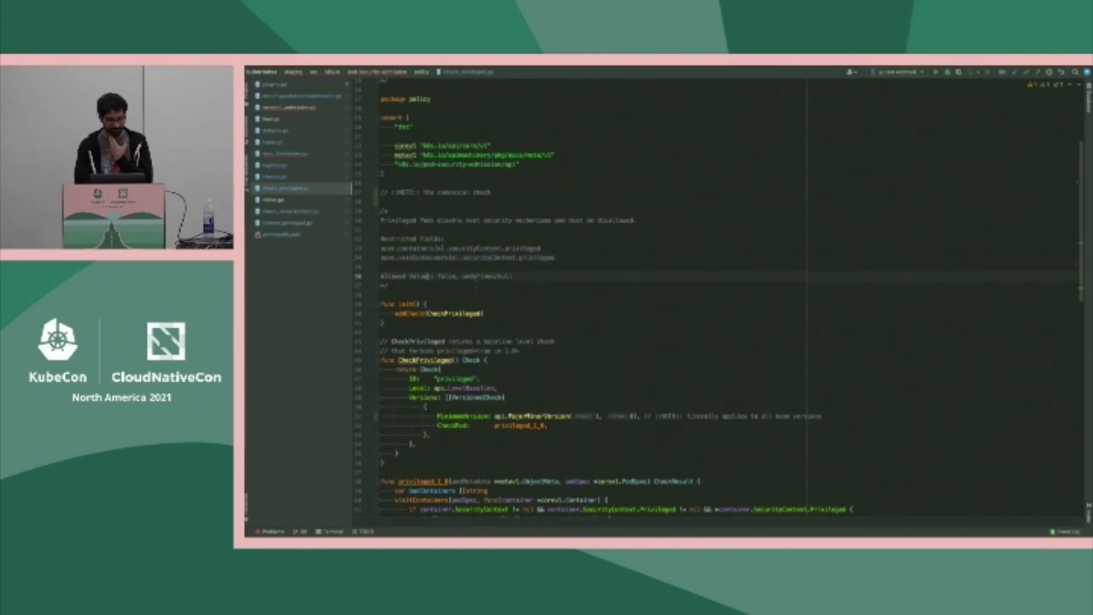
- Scroll through privileged_1_0, then open check_runAsNonRoot.go from the Project tree
scroll("down", 3)
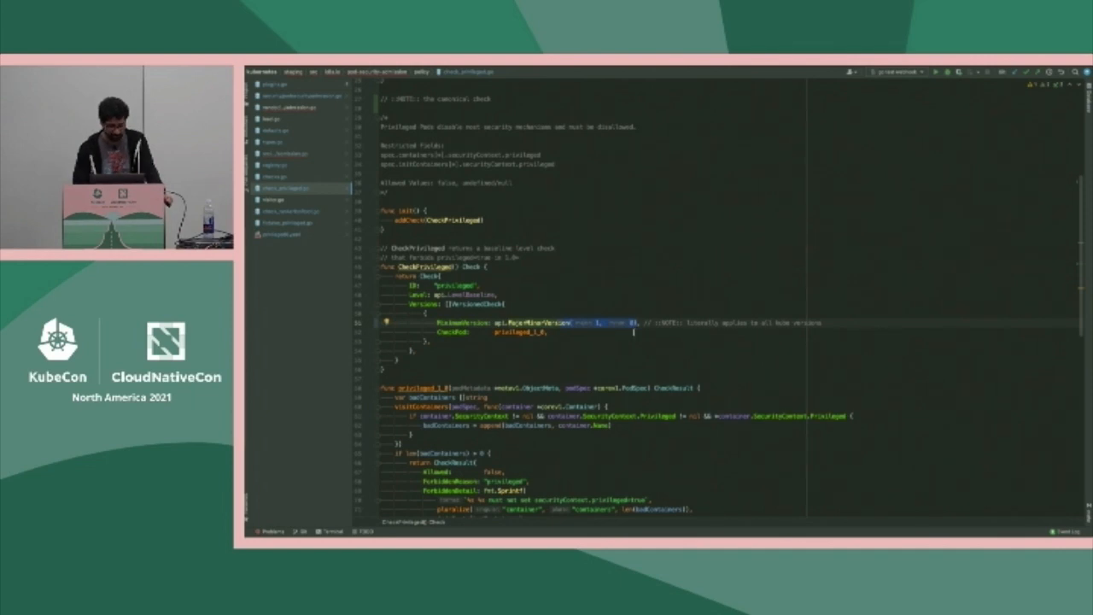
scroll("down", 3)
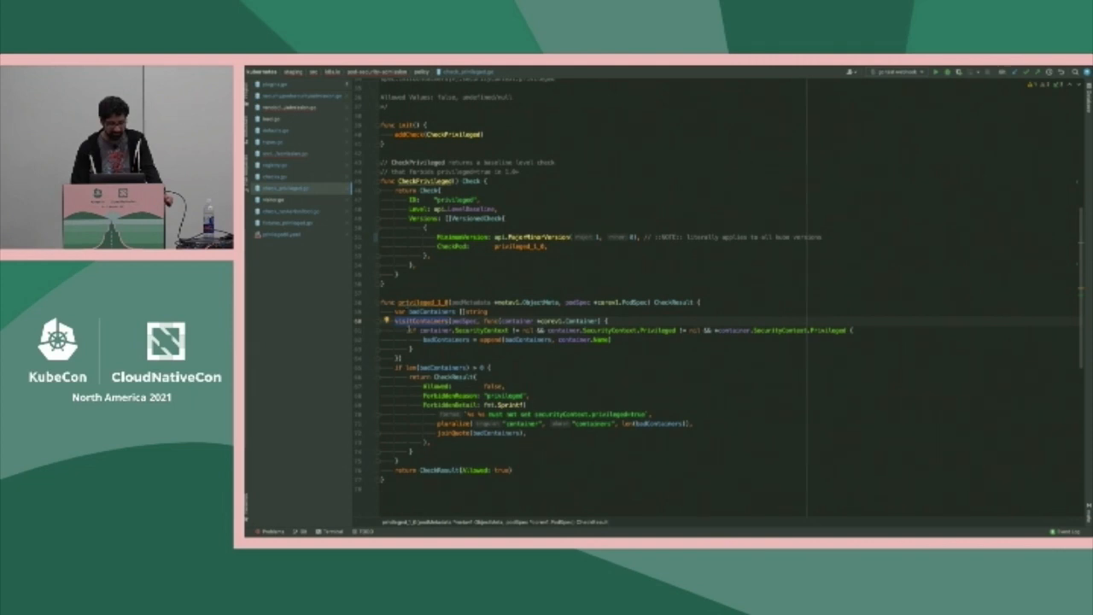
left_click(278, 199)
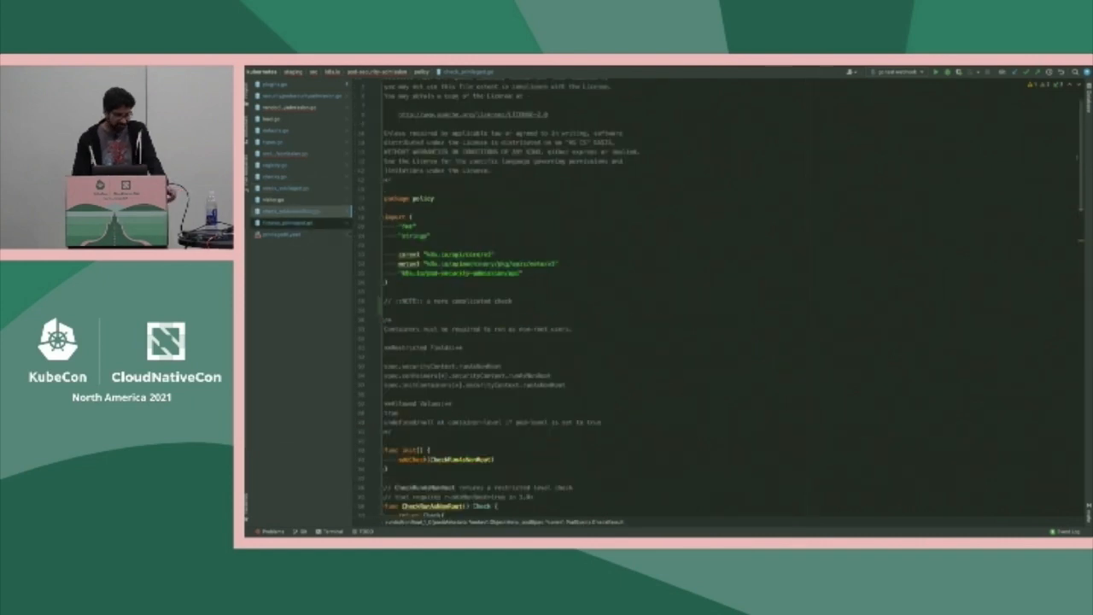
scroll("down", 3)
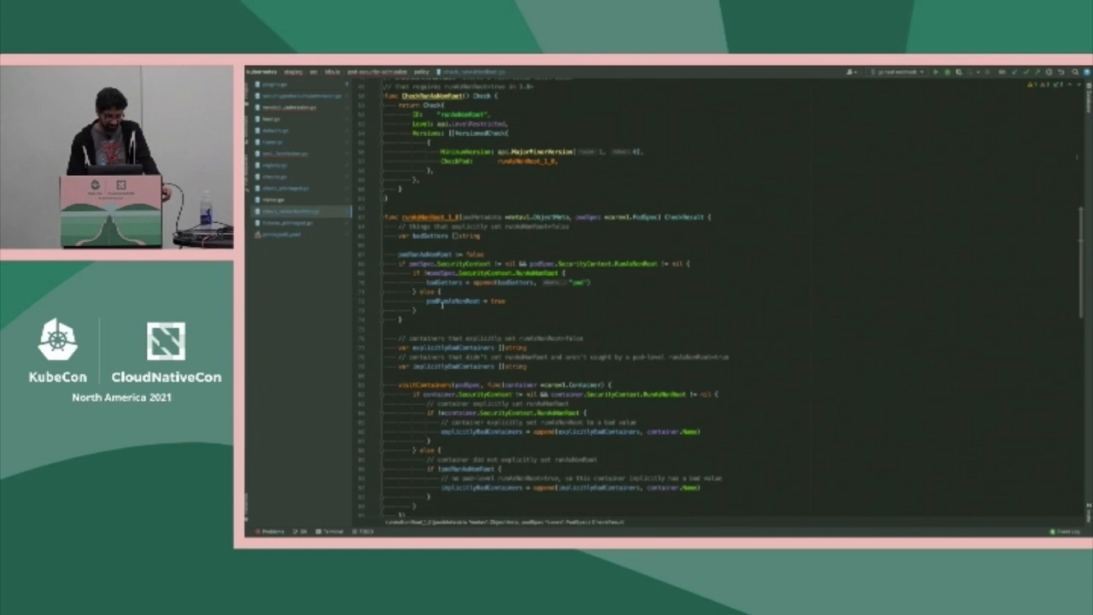
scroll("down", 3)
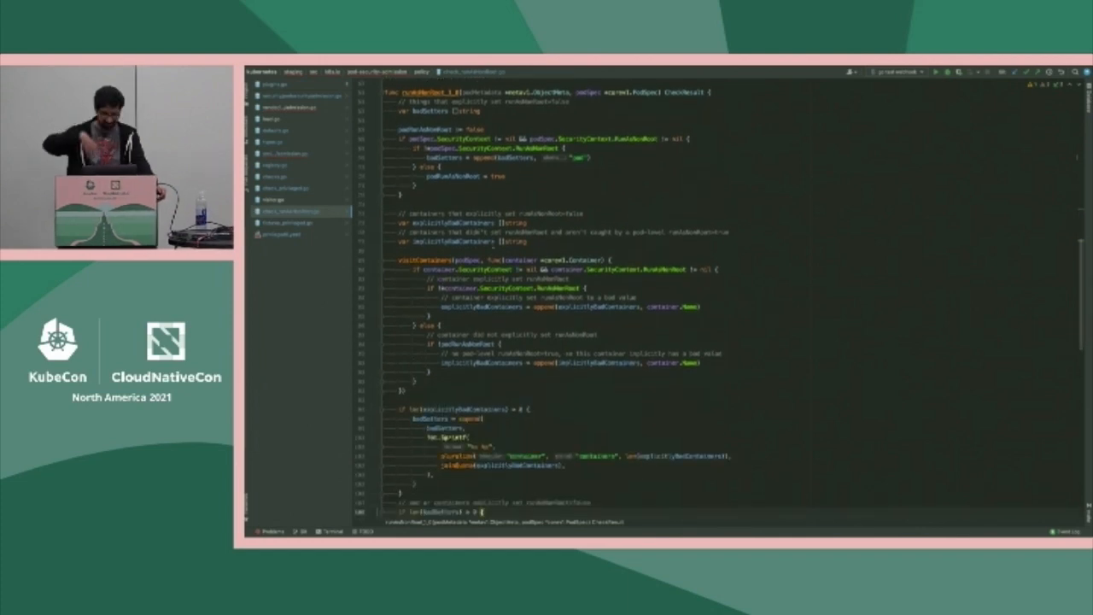
scroll("down", 3)
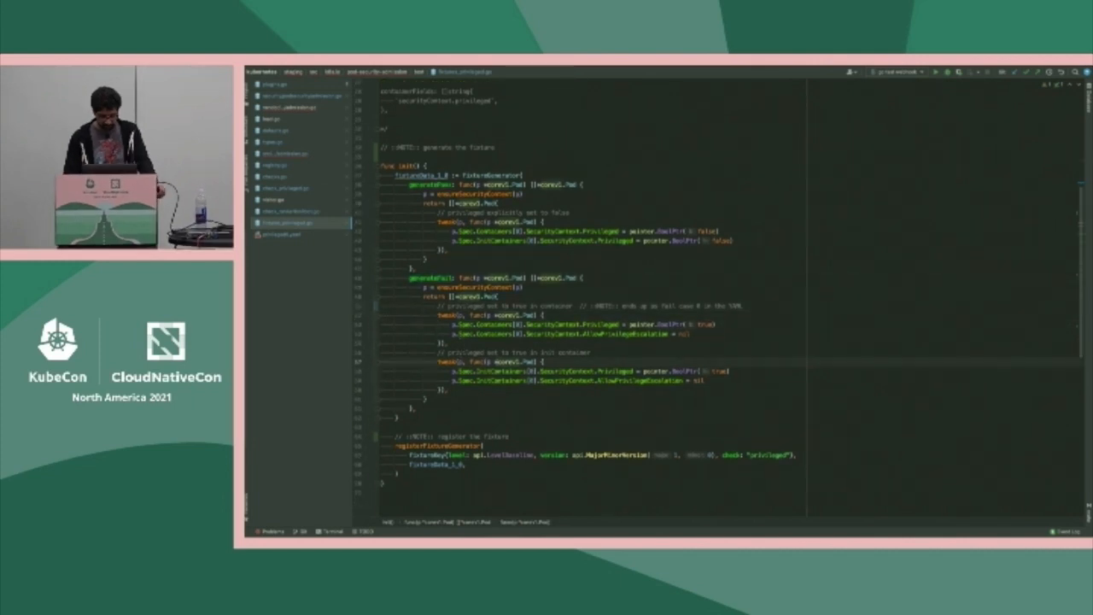
- Open the privileged0.yaml test fixture from the Project tree
left_click(291, 234)
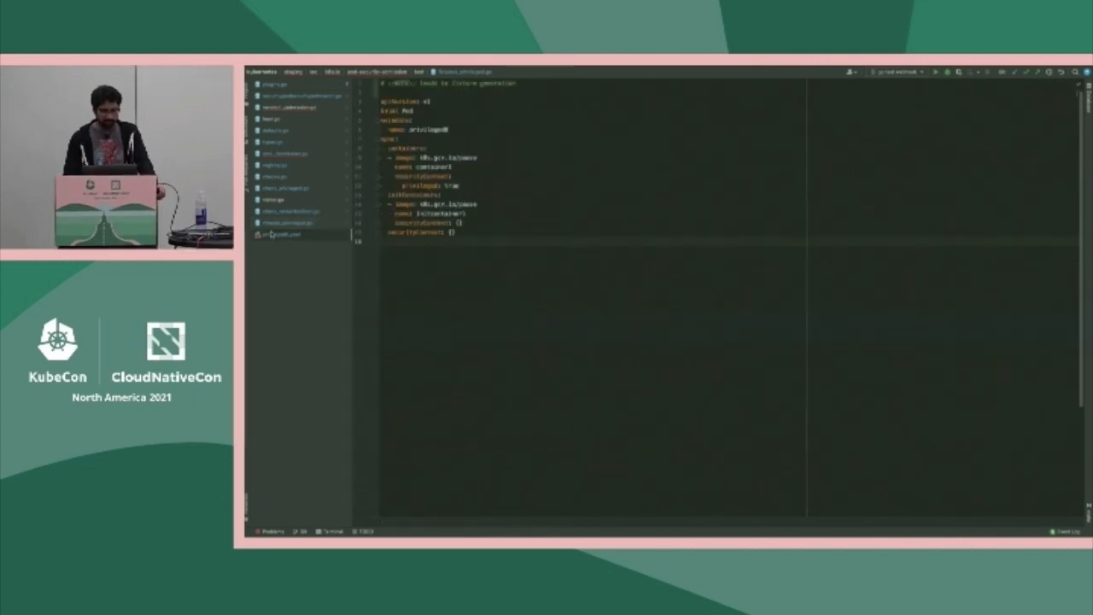